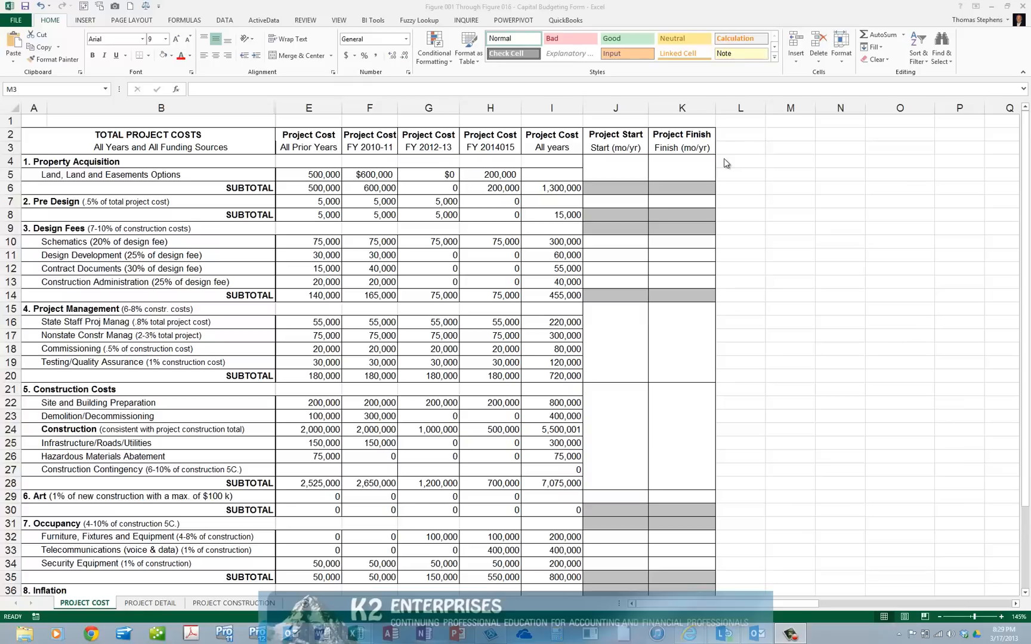
{"action": "mouse_move", "coordinate": [773, 166]}
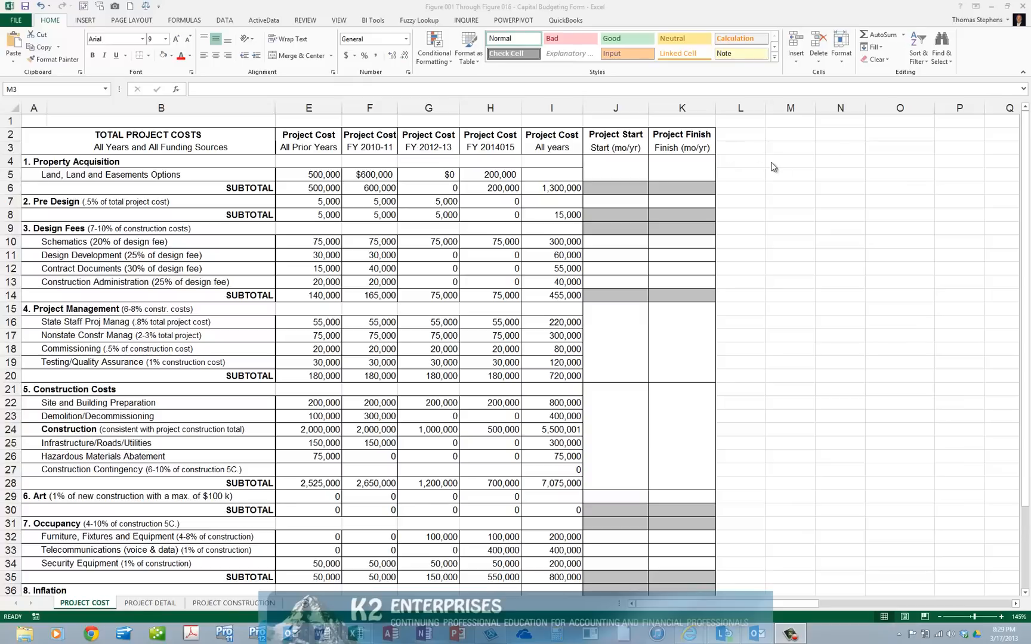
Select cell M3, right of the Capital Budgeting Form table, for the signature line
{"action": "left_click", "coordinate": [790, 147]}
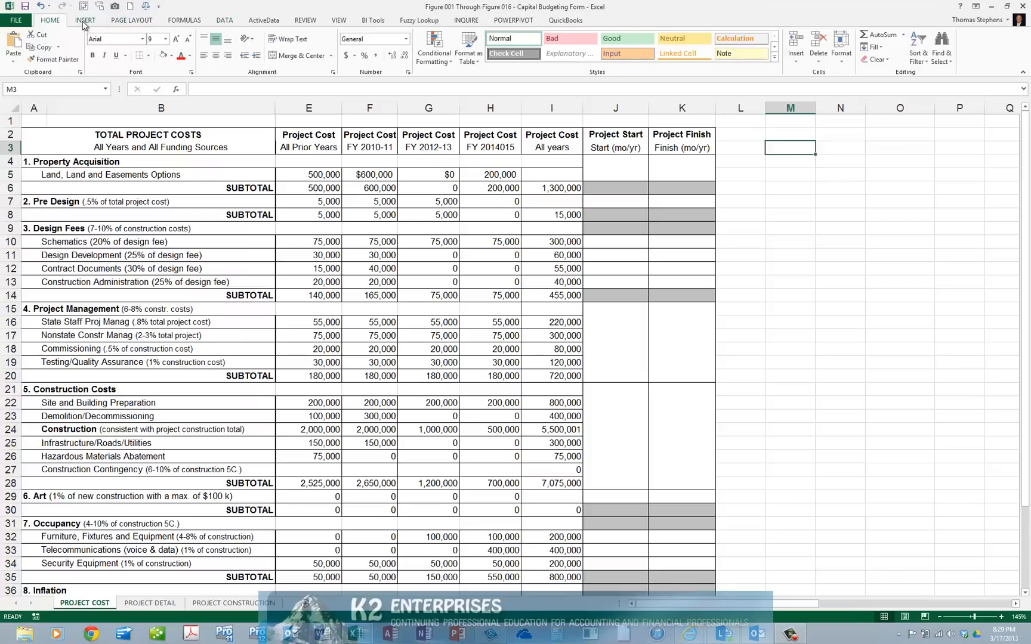
Start a new Signature Line from the Insert ribbon's Text group
{"action": "left_click", "coordinate": [84, 20]}
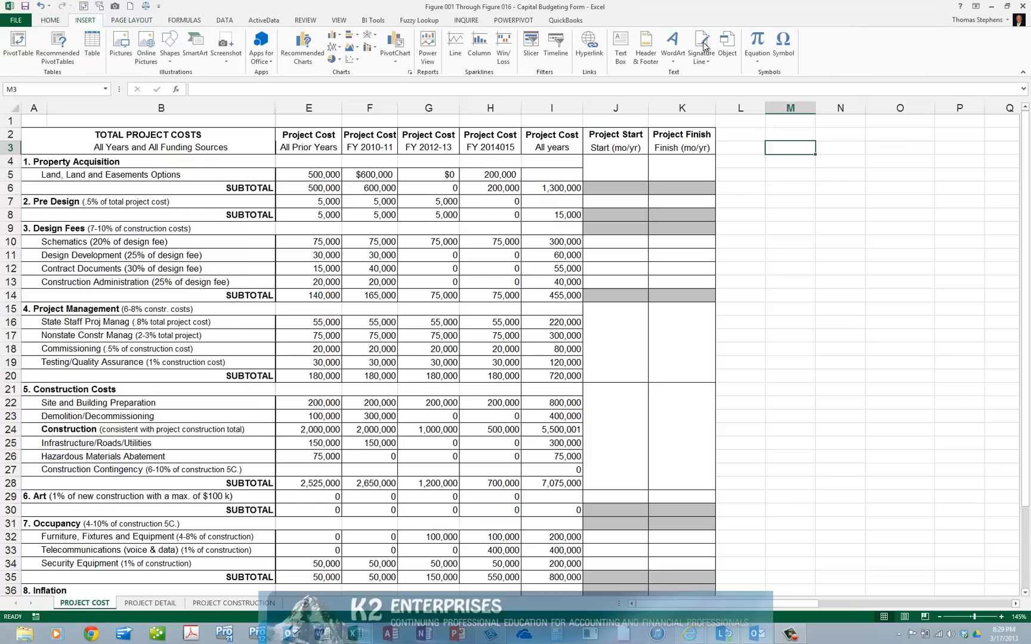
{"action": "left_click", "coordinate": [700, 47]}
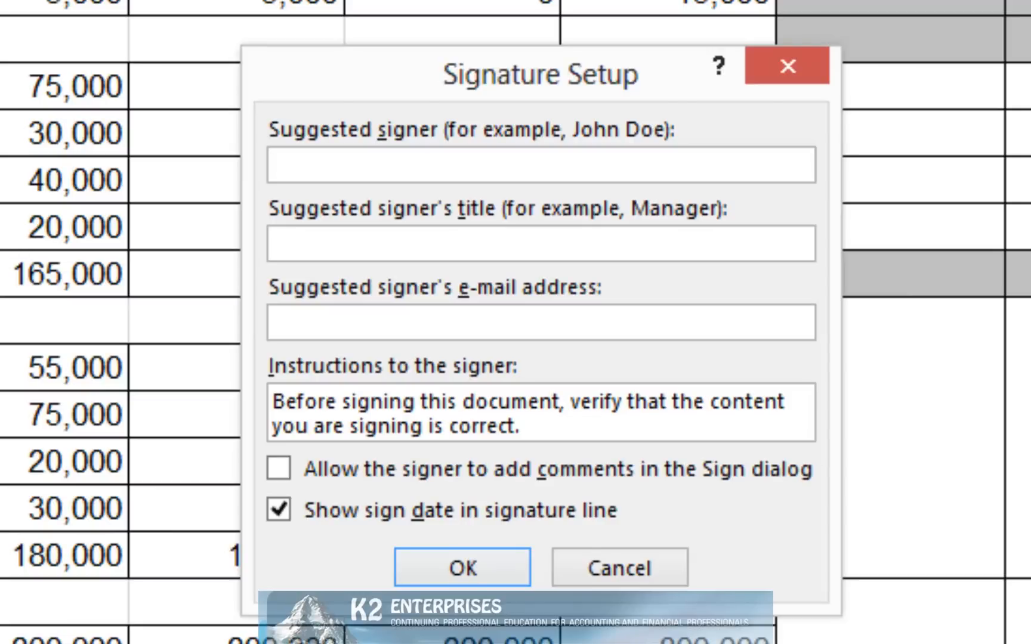
{"action": "type", "text": "J"}
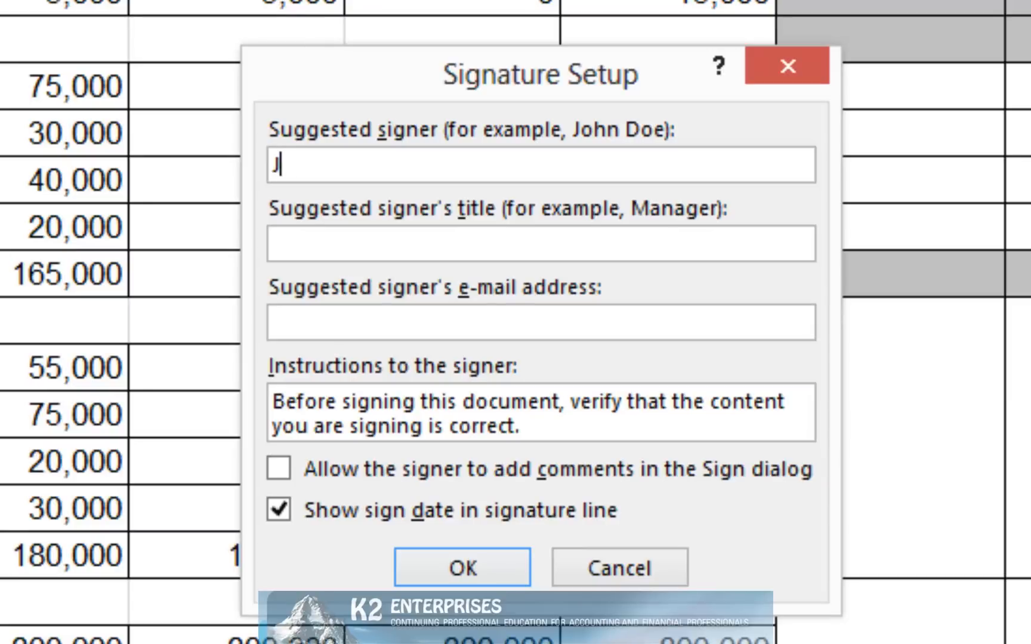
{"action": "type", "text": "Manager"}
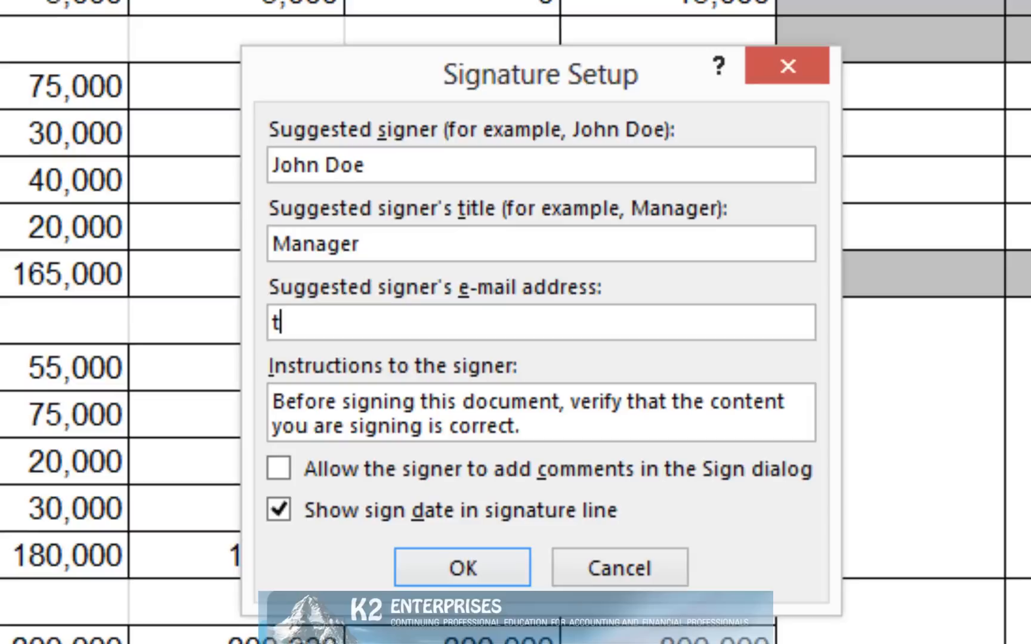
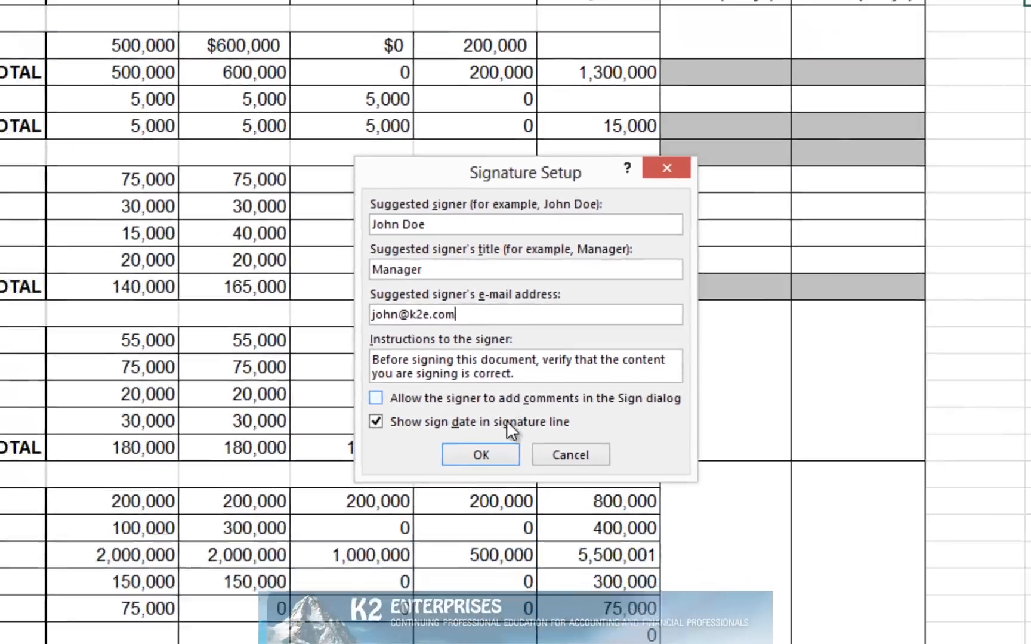
Confirm the Signature Setup so the John Doe, Manager line lands on the sheet
{"action": "left_click", "coordinate": [480, 454]}
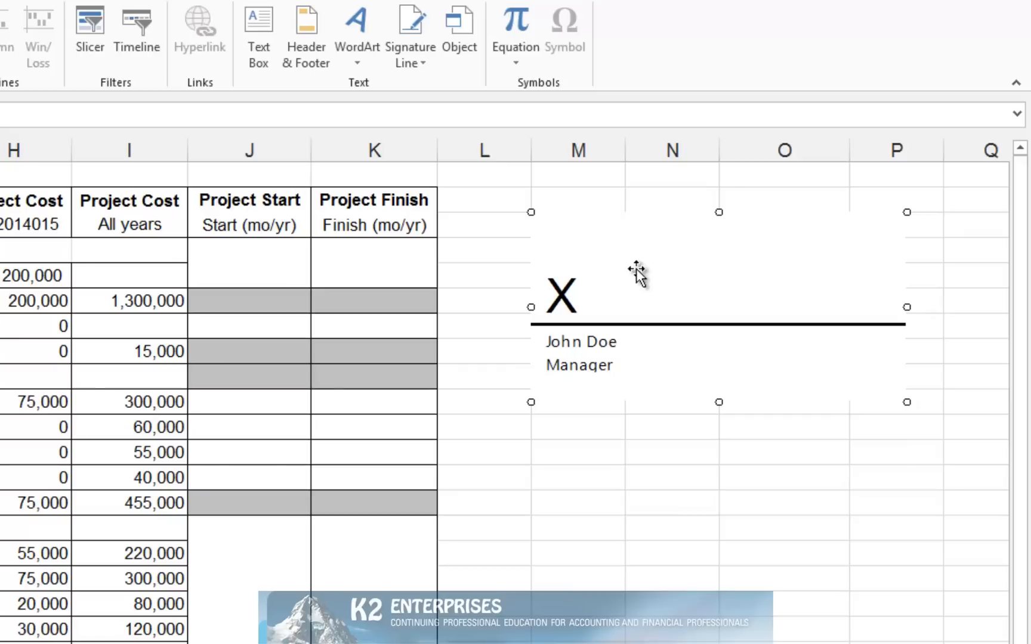
{"action": "mouse_move", "coordinate": [623, 361]}
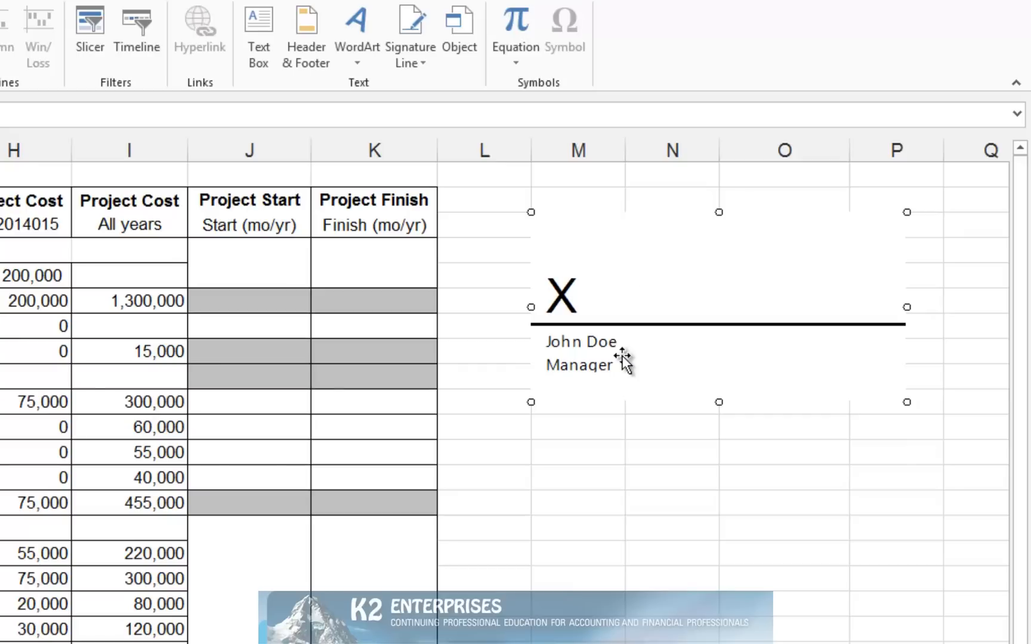